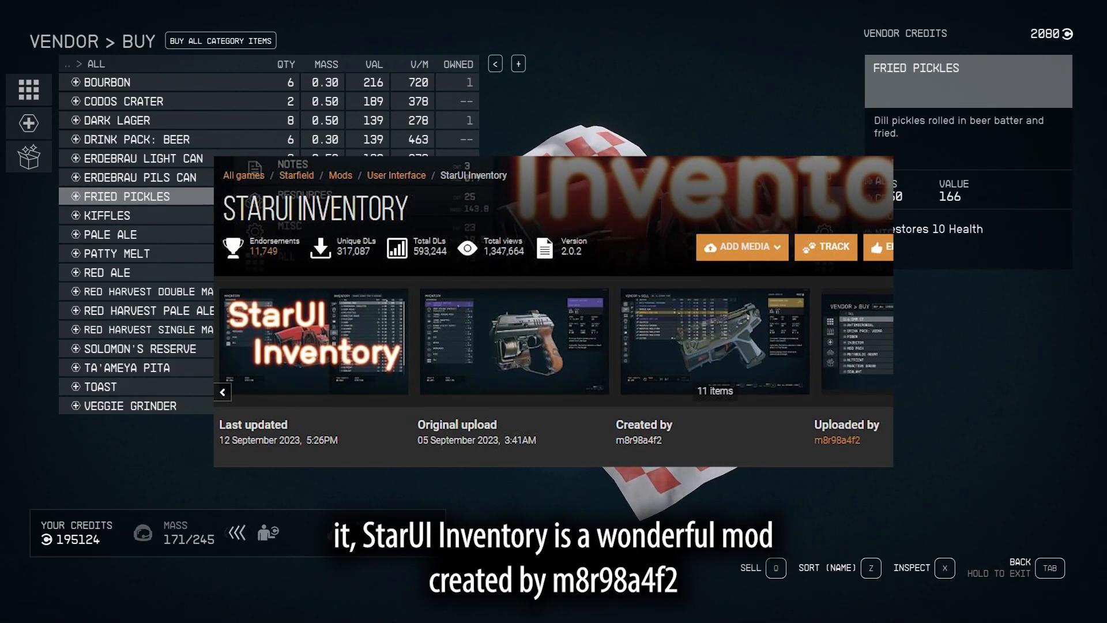
- Inspect vendor items such as Red Harvest Single Malt Whiskey, then view the inventory's Notes category
left_click(113, 215)
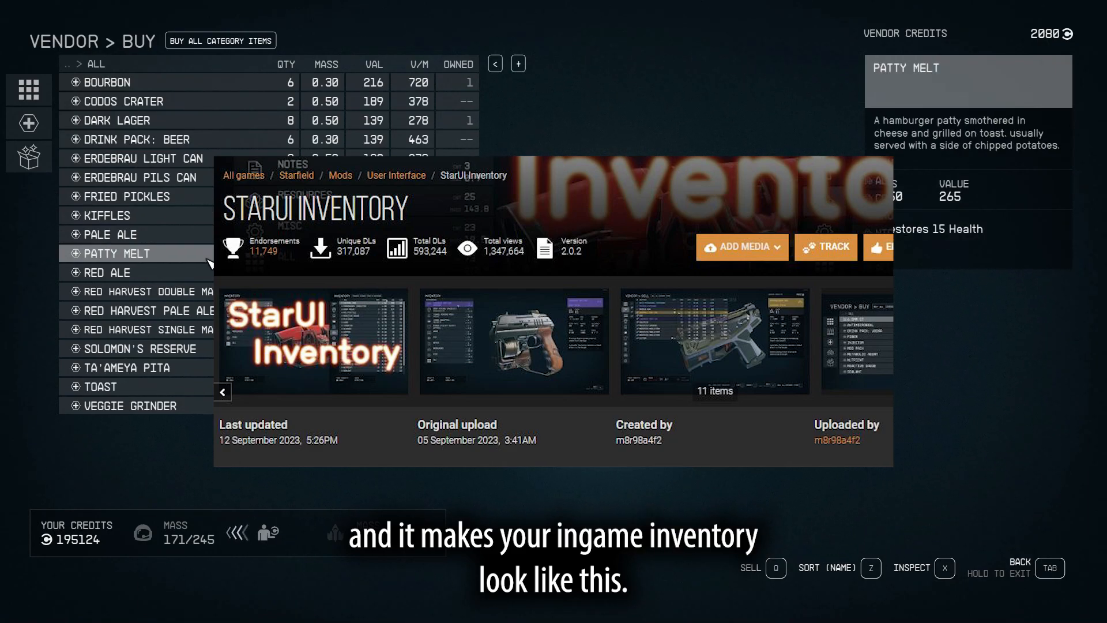
left_click(176, 329)
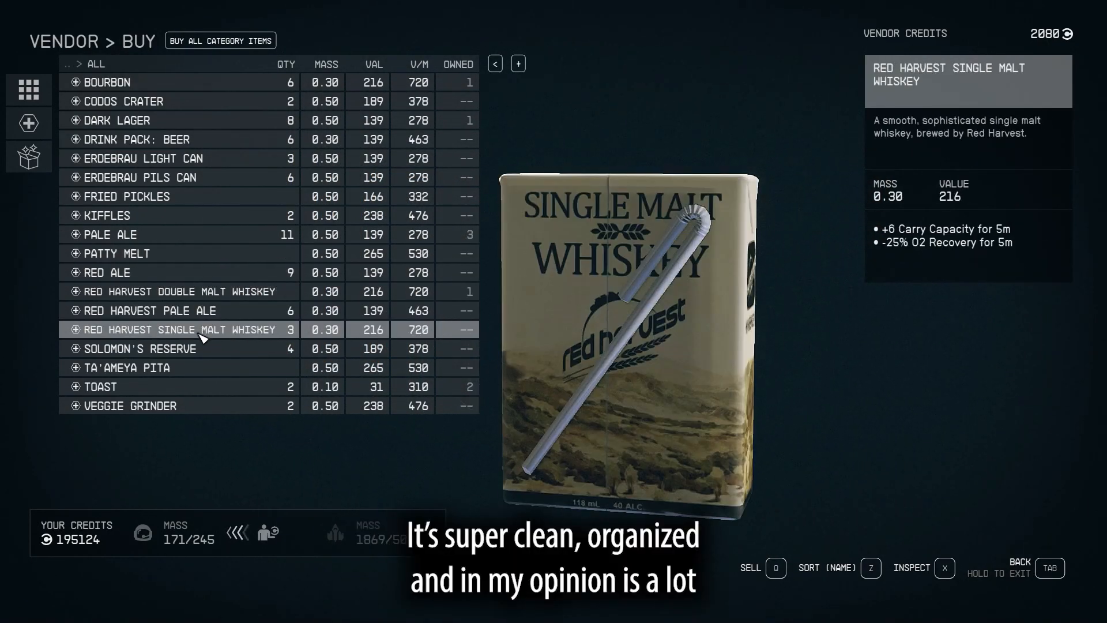
left_click(141, 368)
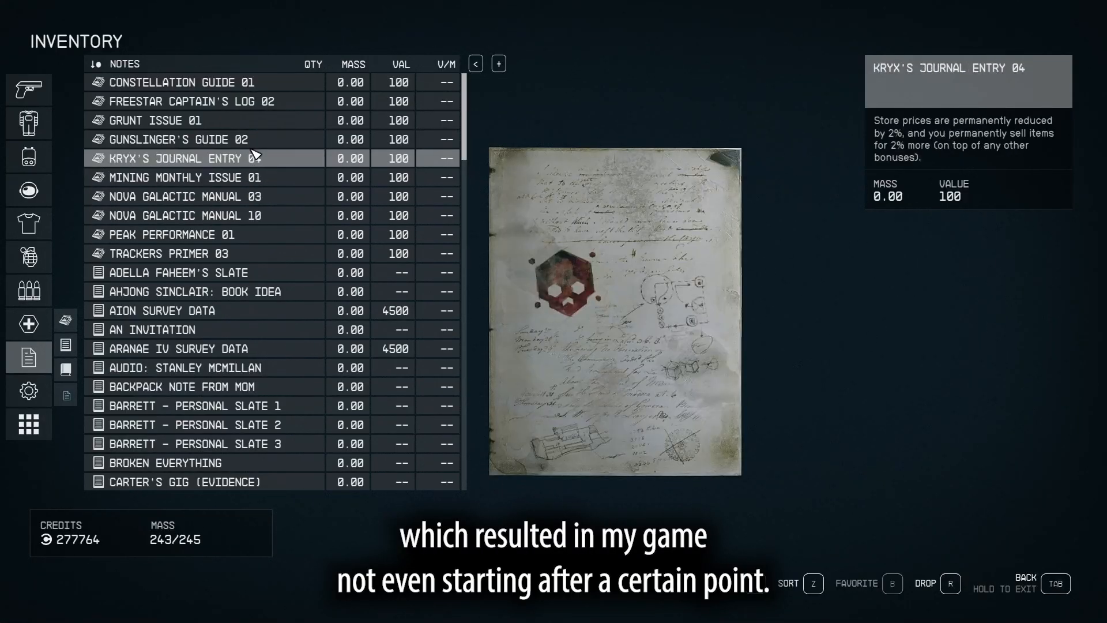
left_click(177, 139)
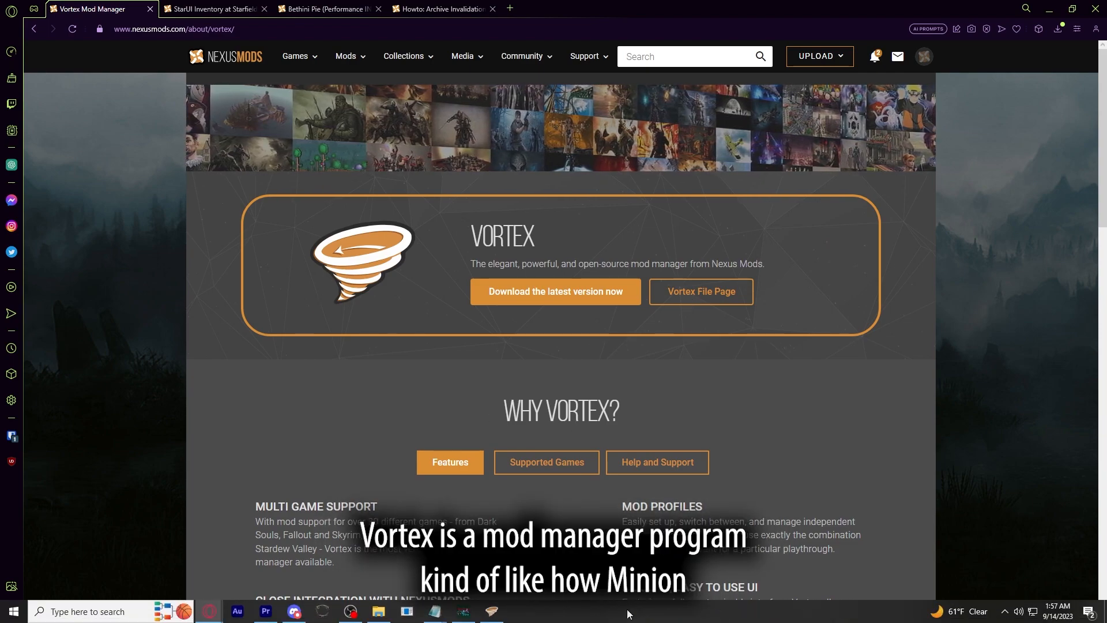
- Bring up the Vortex mod manager from nexusmods.com/about/vortex
left_click(490, 616)
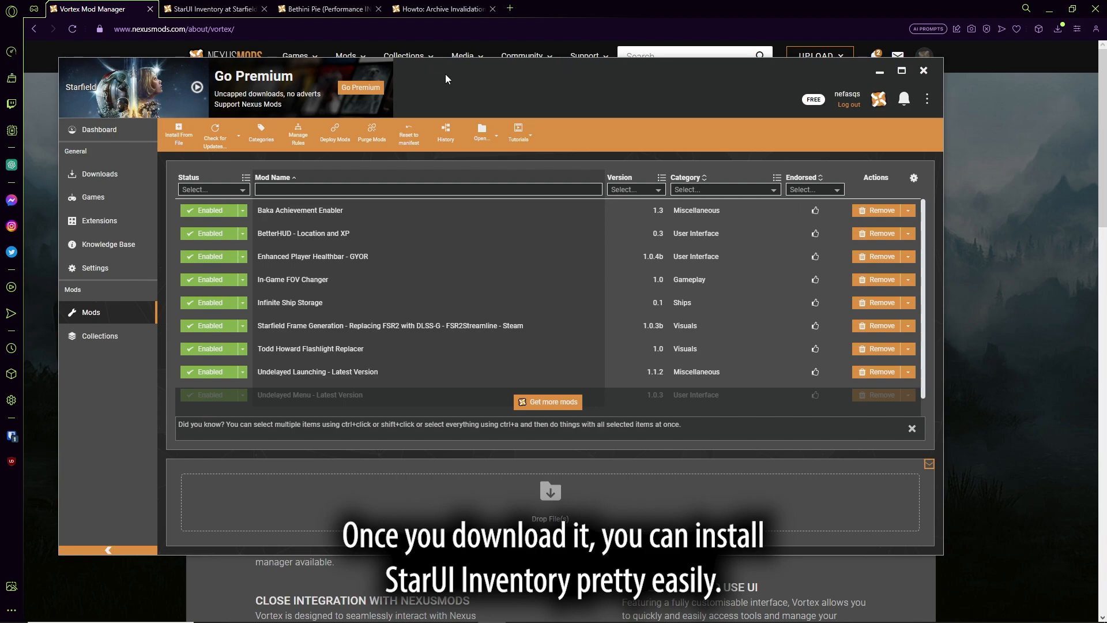
mouse_move(238, 179)
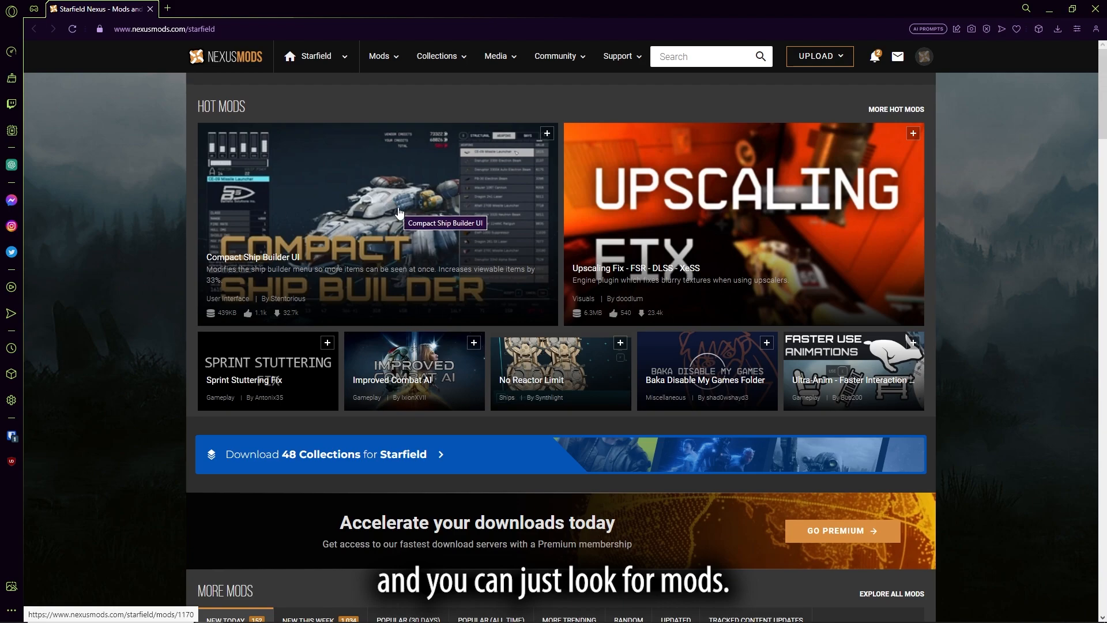
- Start StarUI Inventory's Mod Manager Download via Slow Download and pass it to Vortex
scroll("down", 3)
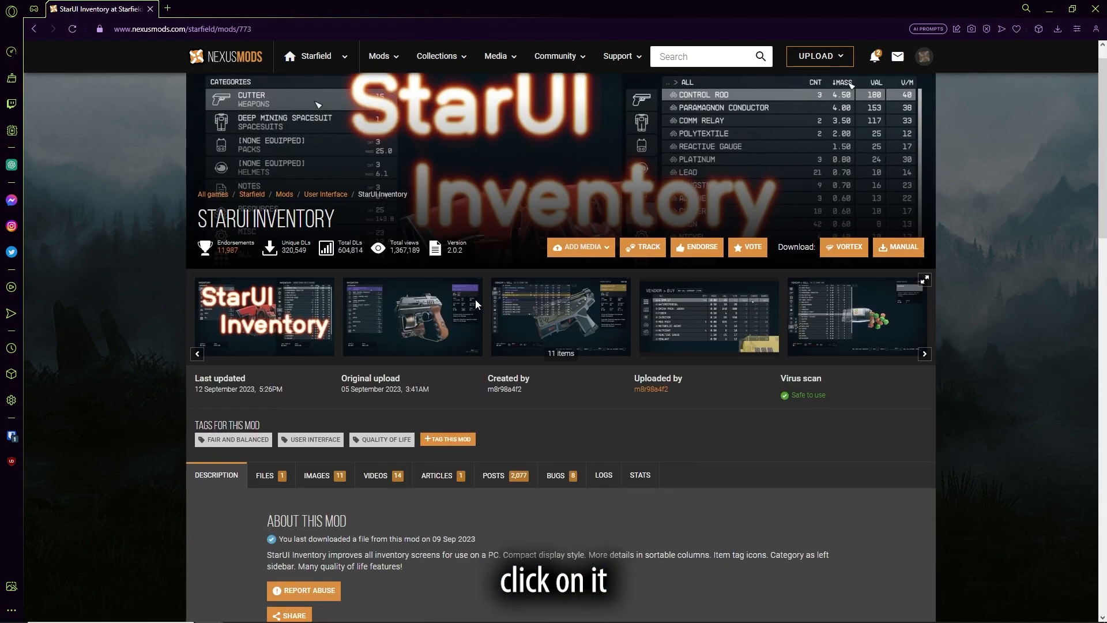
scroll("down", 3)
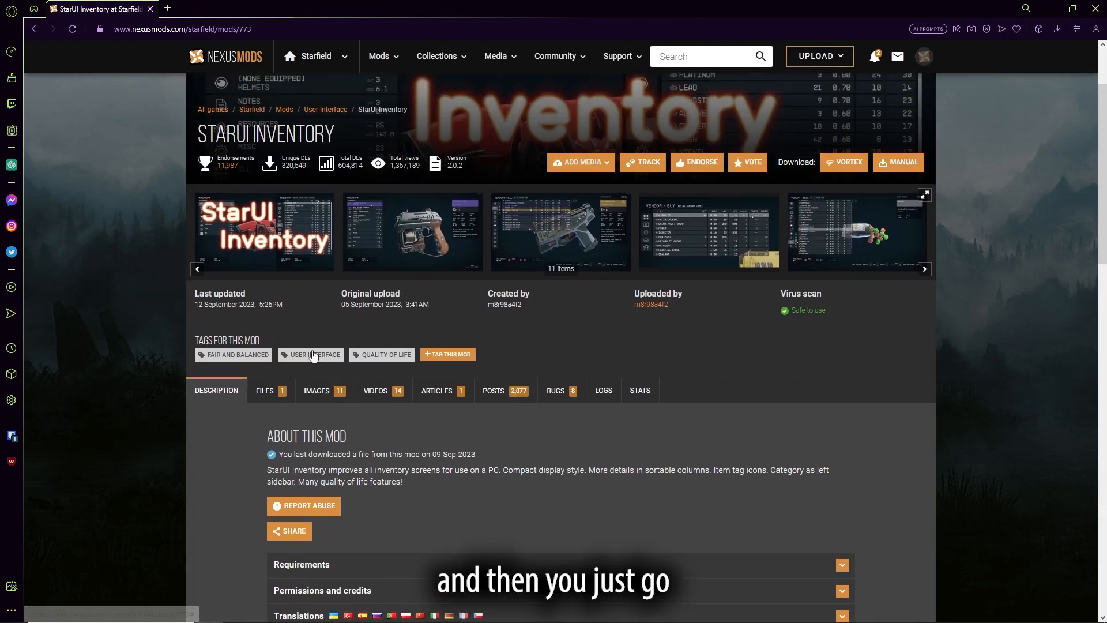
left_click(265, 390)
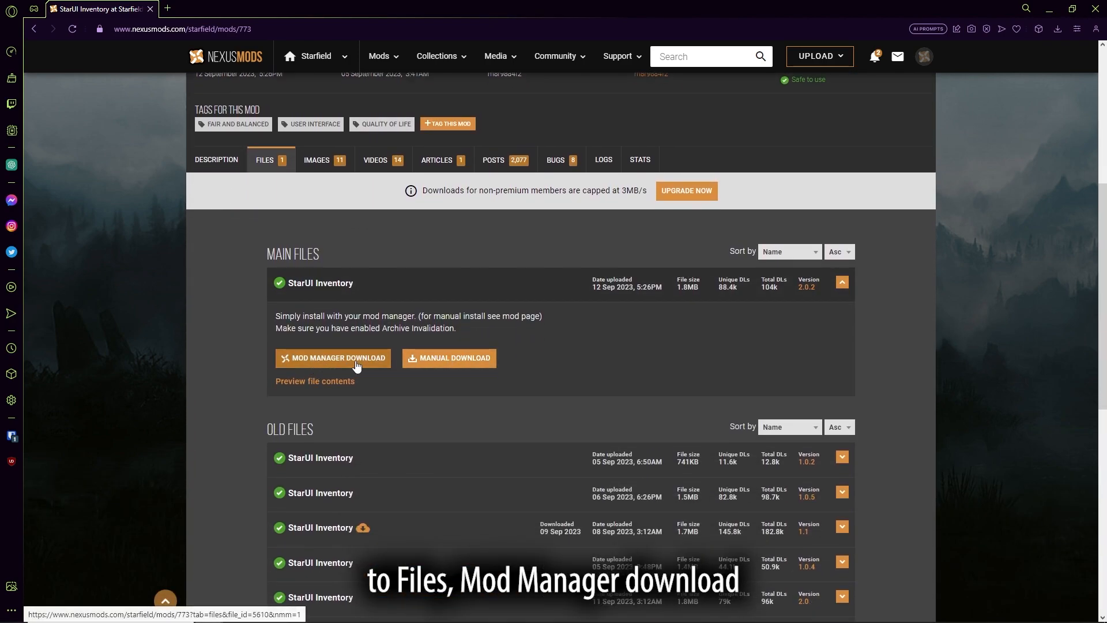
left_click(333, 358)
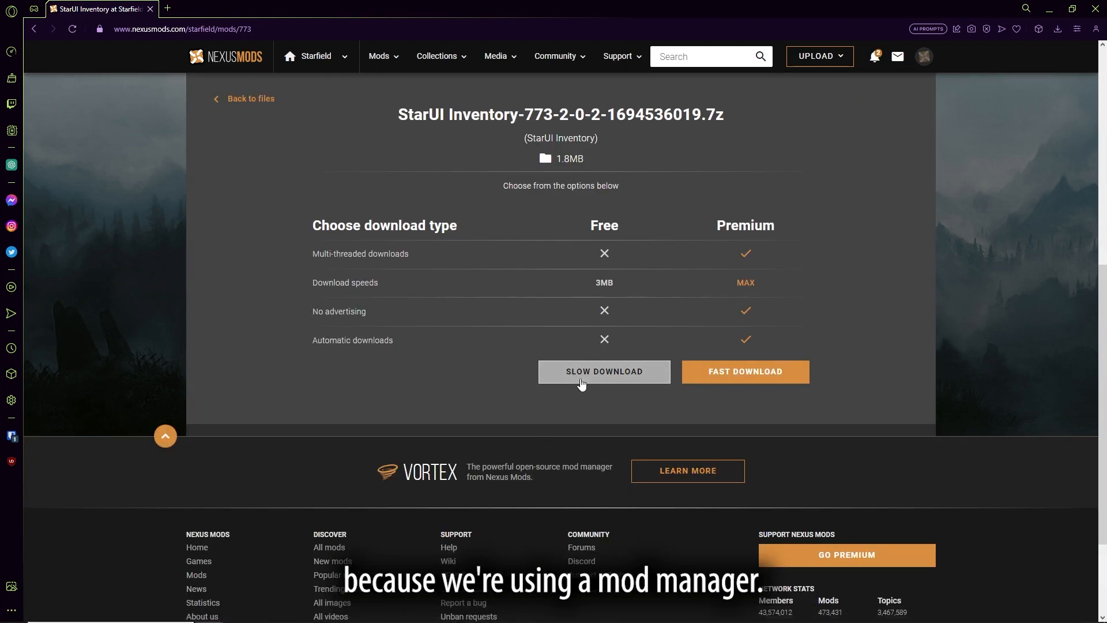
left_click(604, 372)
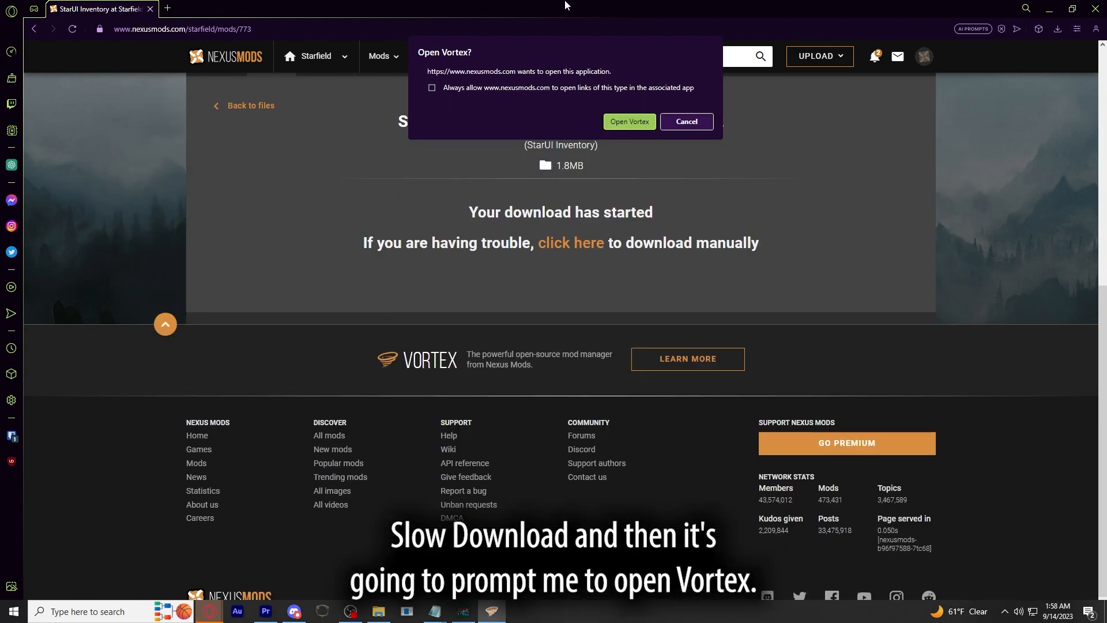
left_click(629, 122)
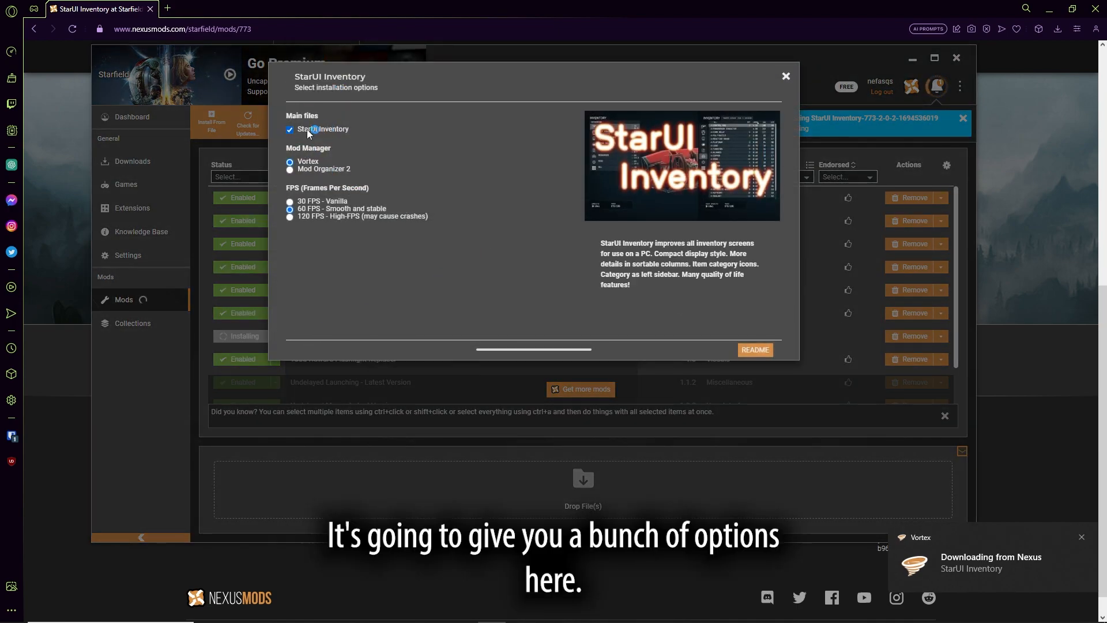
mouse_move(290, 161)
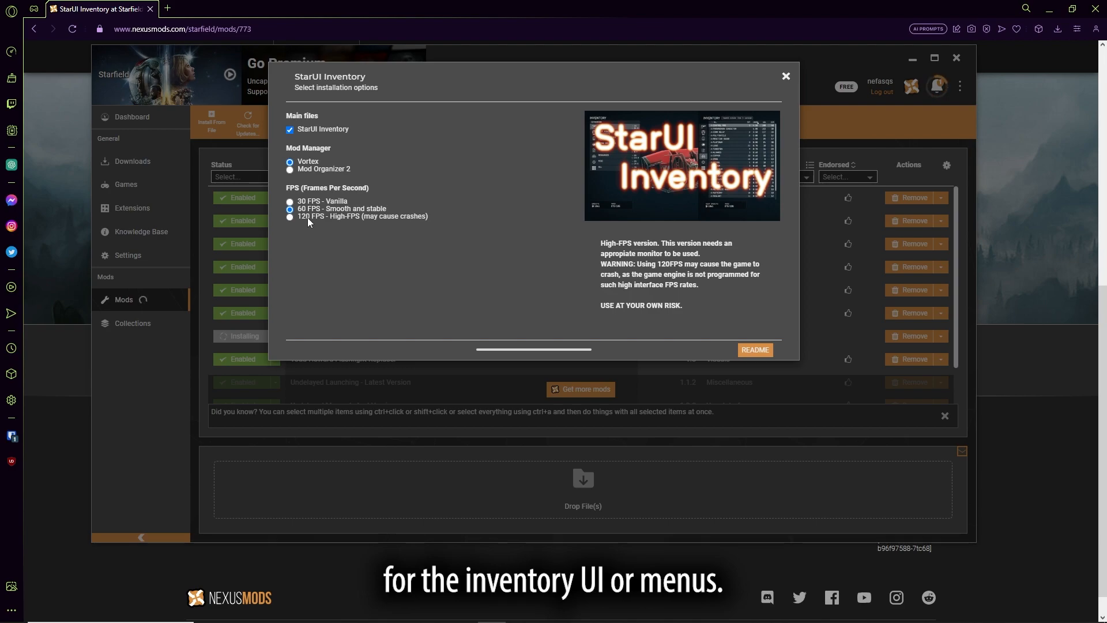
mouse_move(333, 220)
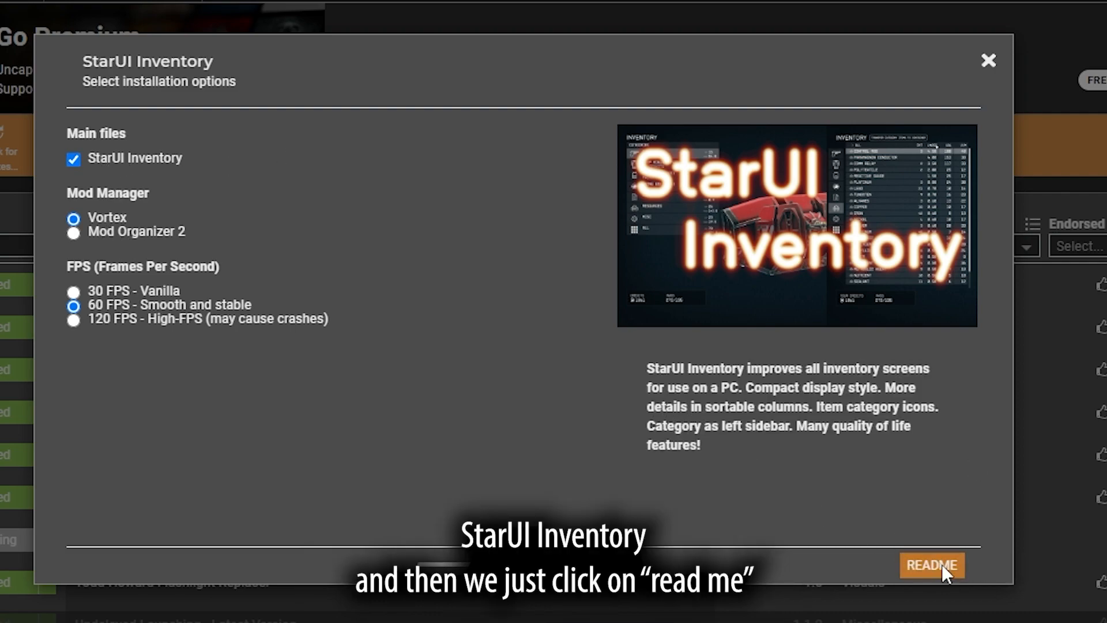
- Install StarUI Inventory with the Vortex and 60 FPS options, passing the README to Finish
left_click(932, 566)
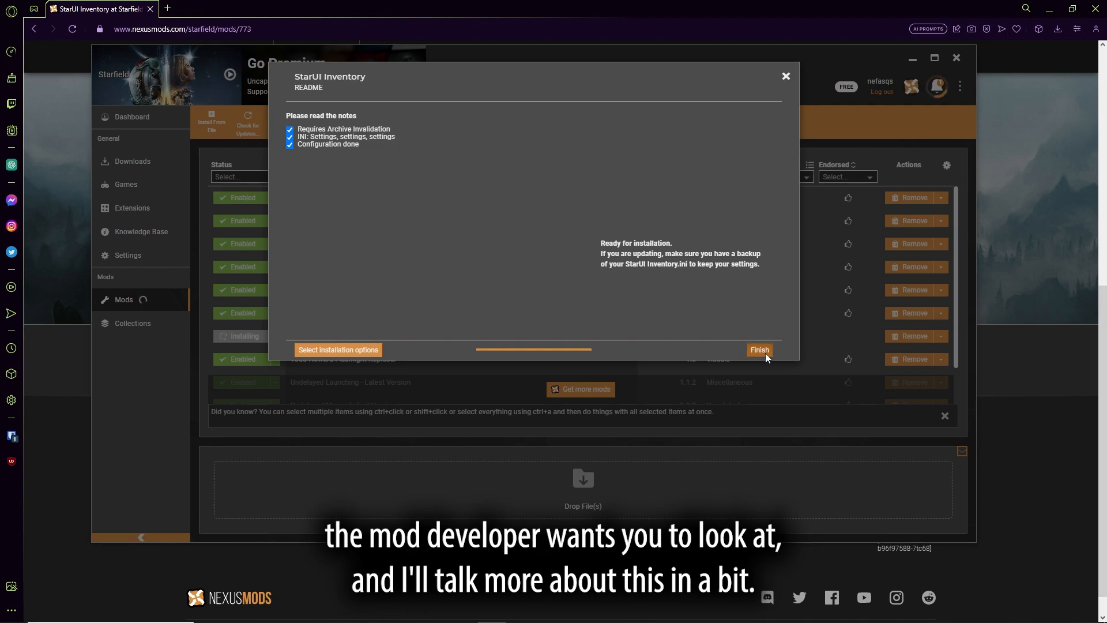
left_click(759, 350)
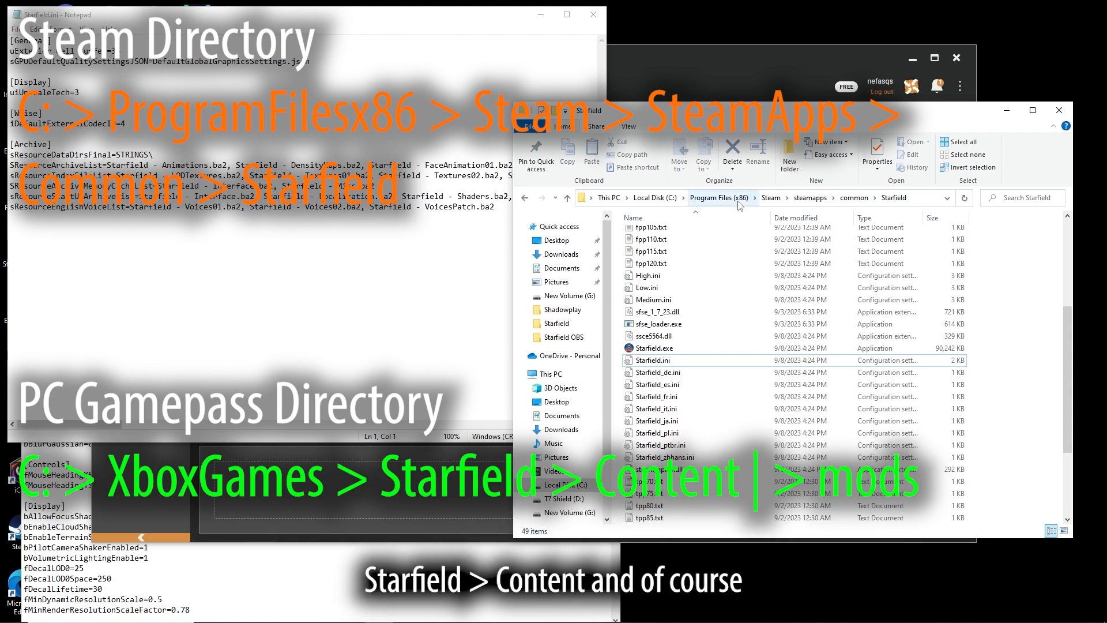
- Navigate into the Steam steamapps common Starfield install folder
left_click(664, 239)
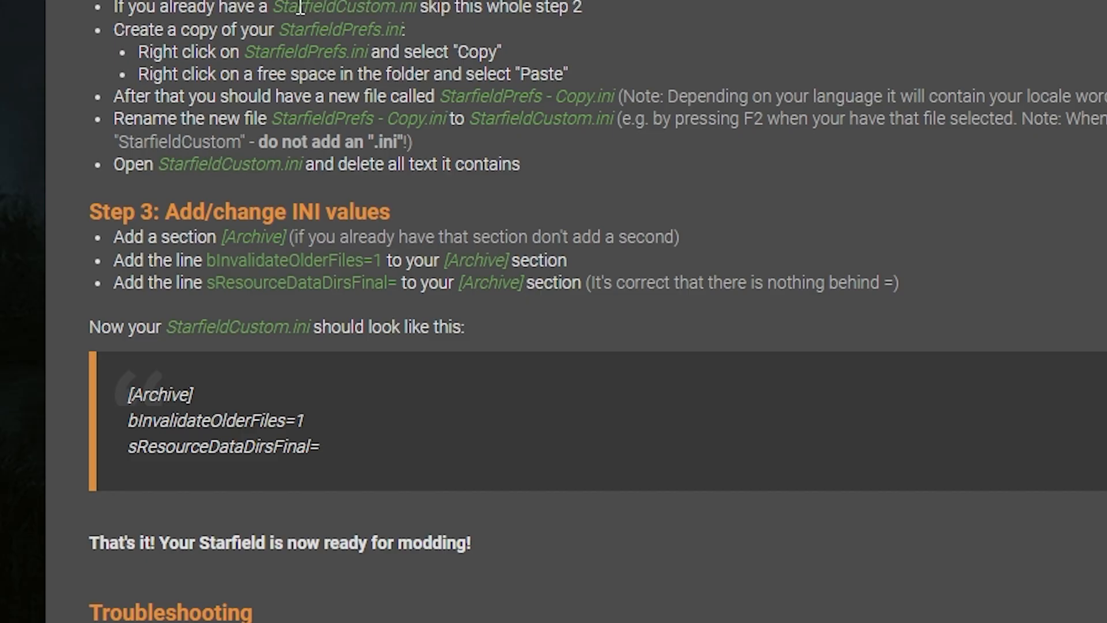
- Review the Archive Invalidation INI values, then switch to the Bethini Pie mod page
scroll("down", 3)
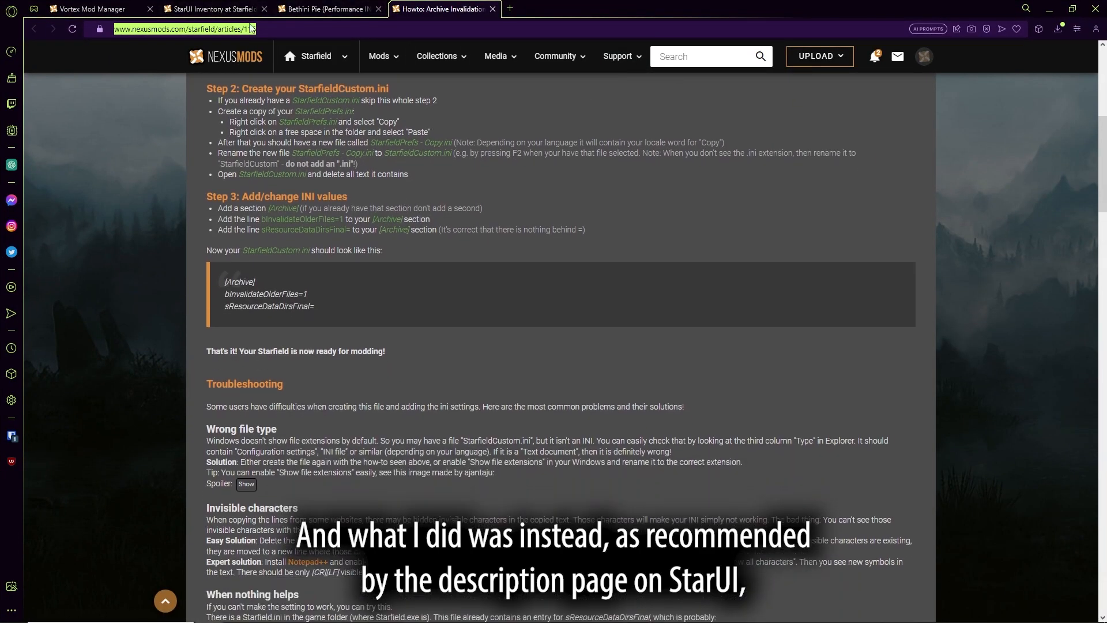
left_click(326, 9)
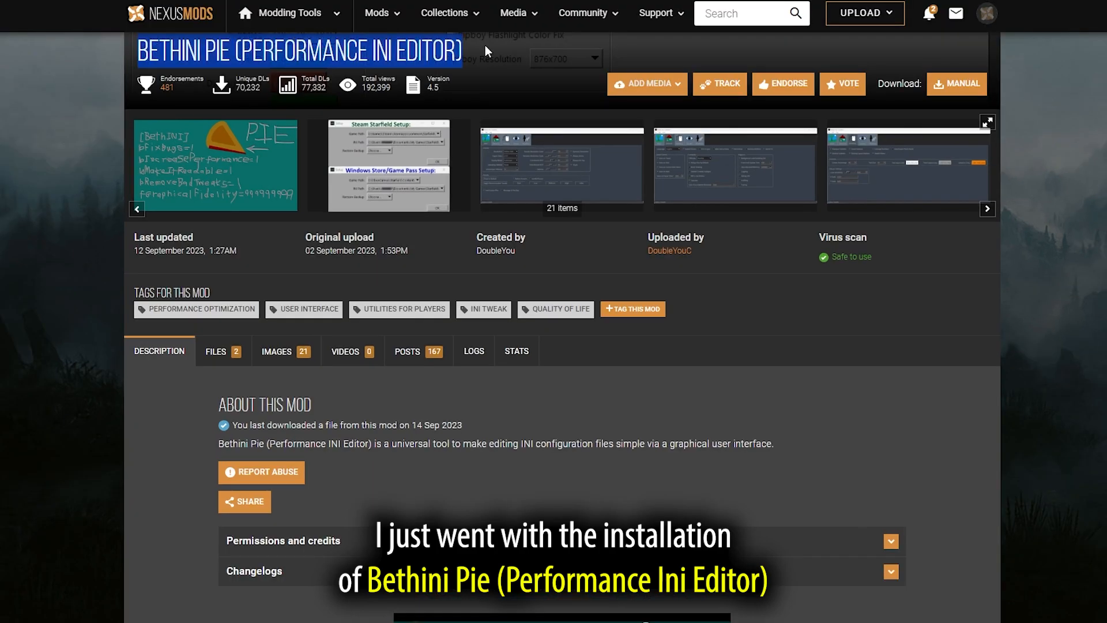
scroll("down", 3)
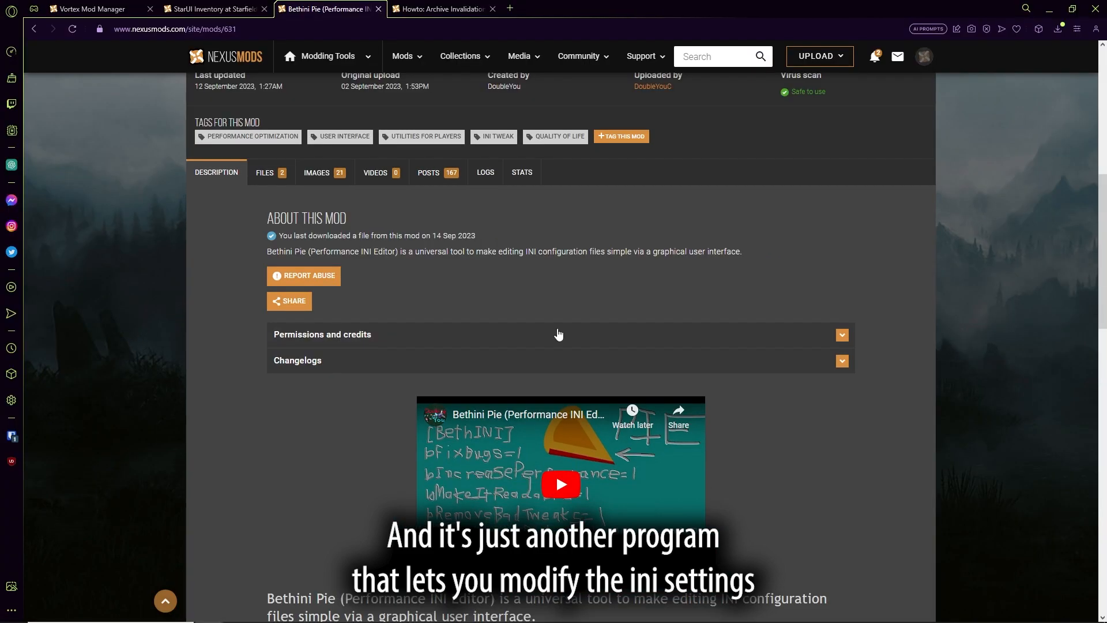
mouse_move(382, 432)
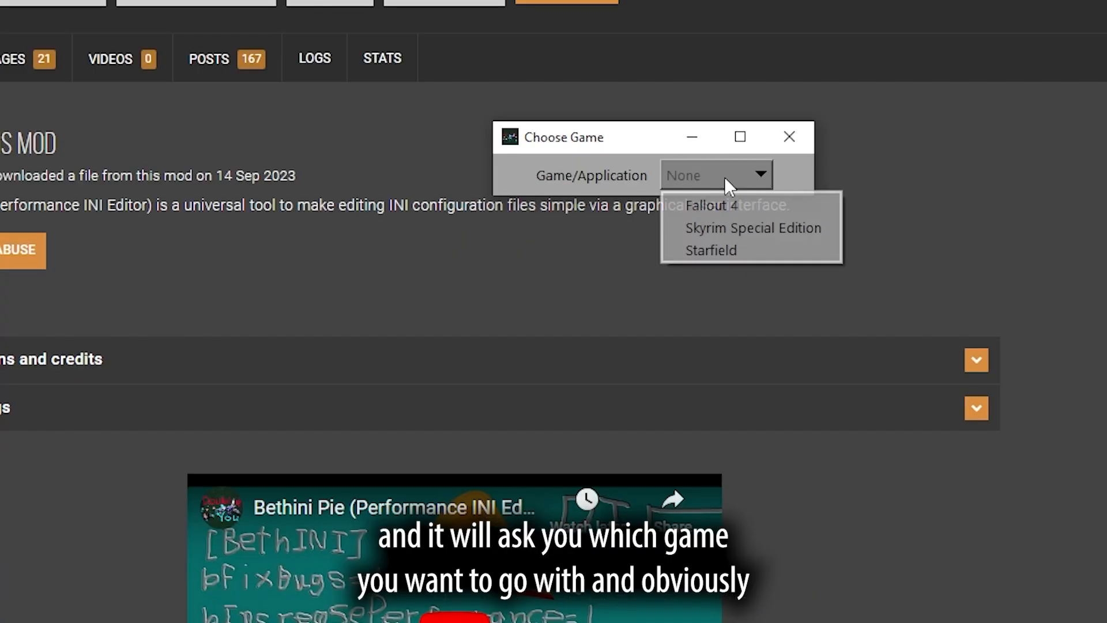
mouse_move(710, 250)
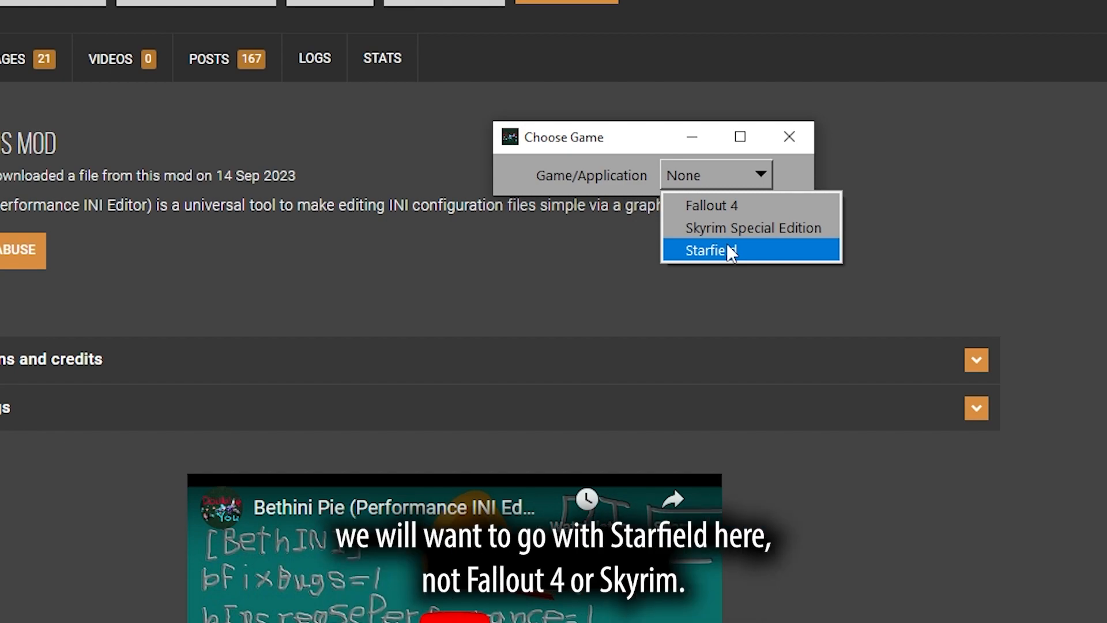
- Choose Starfield as the game and accept the detected game and INI paths
left_click(710, 251)
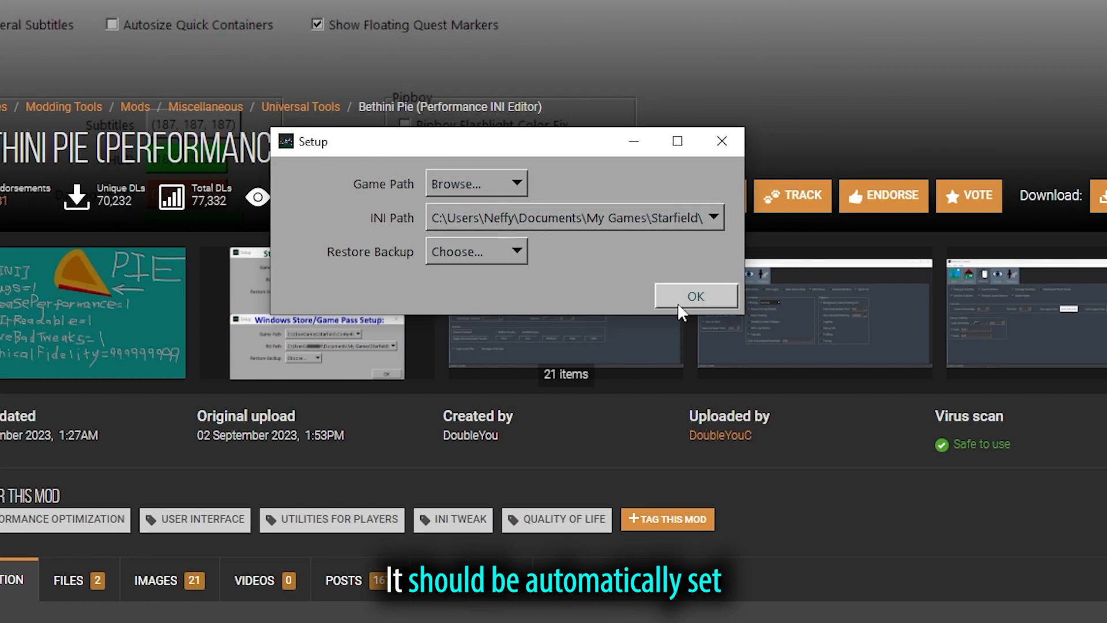
left_click(695, 295)
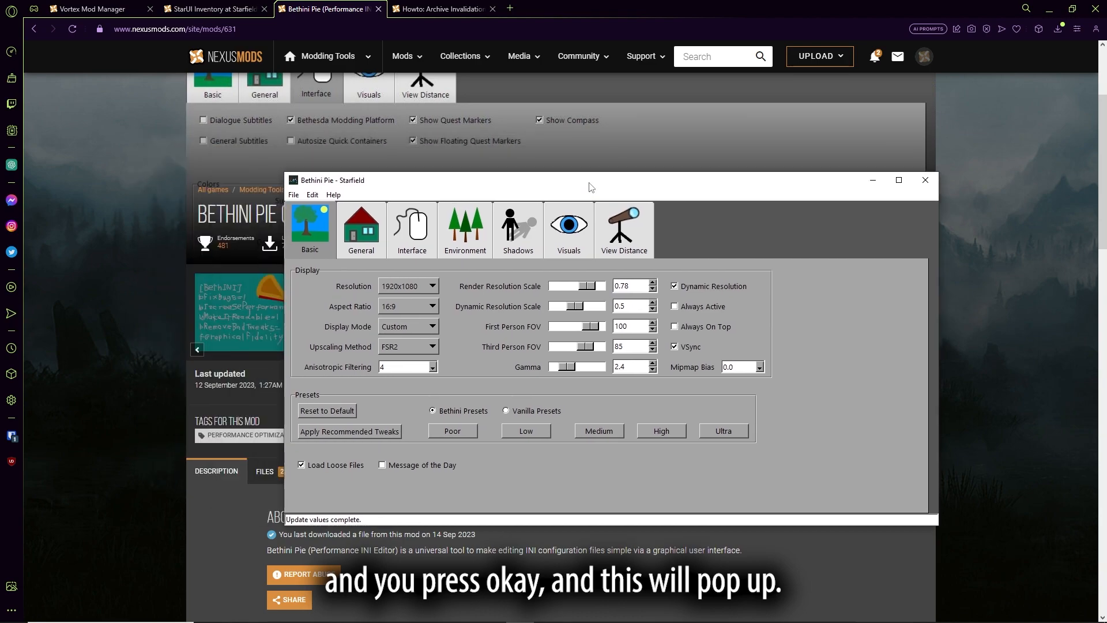
- Check the General and Basic tabs, confirming Load Loose Files stays enabled for Starfield
left_click_drag(592, 180, 548, 153)
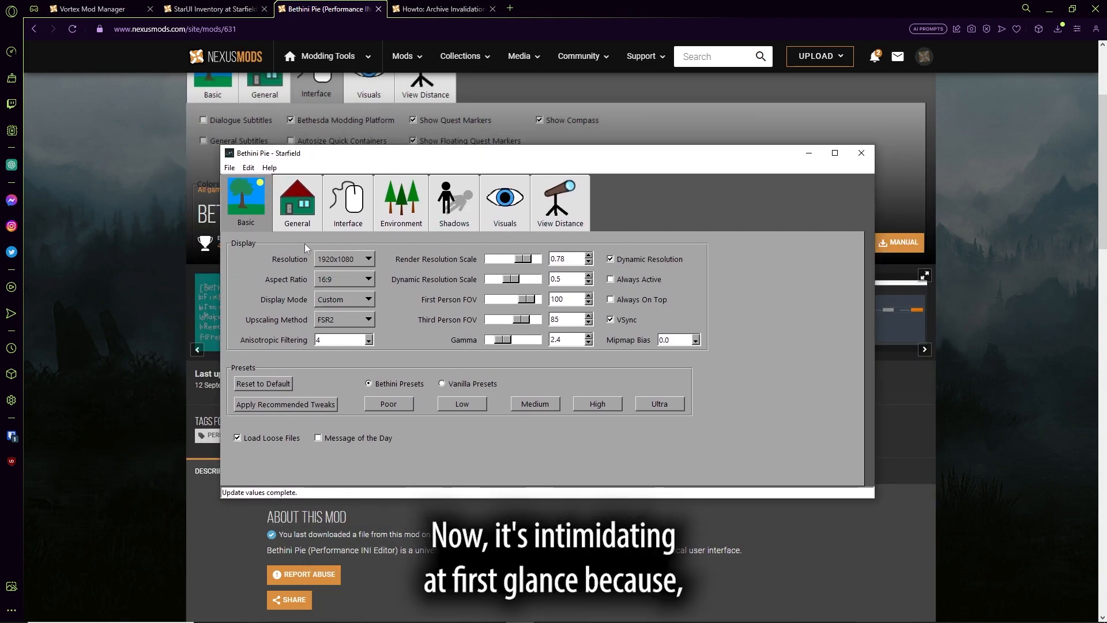
left_click(296, 203)
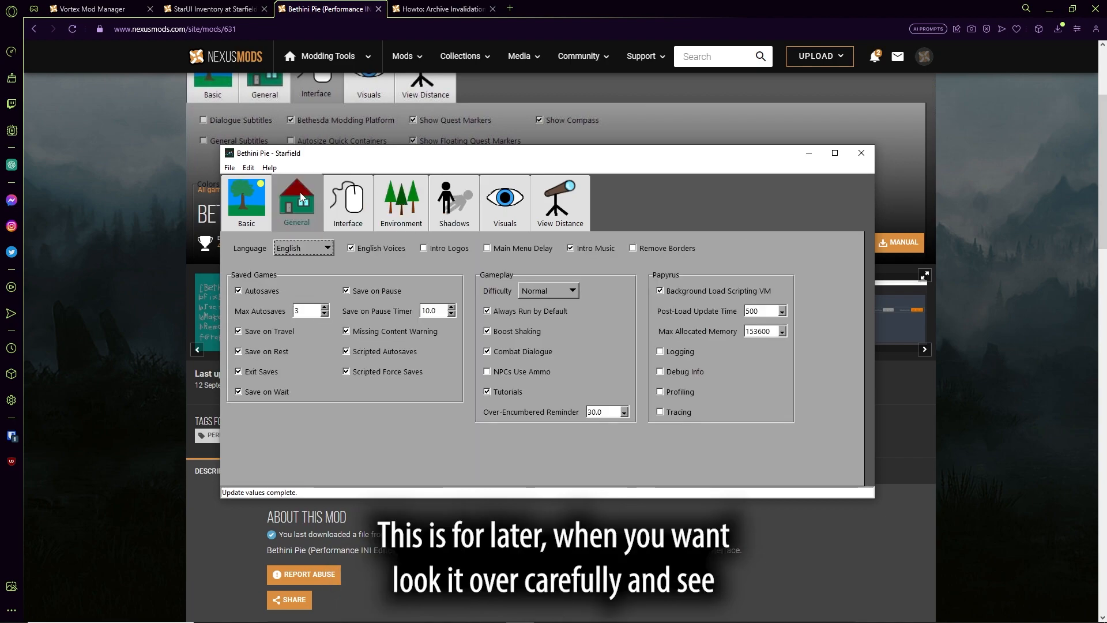
left_click(347, 202)
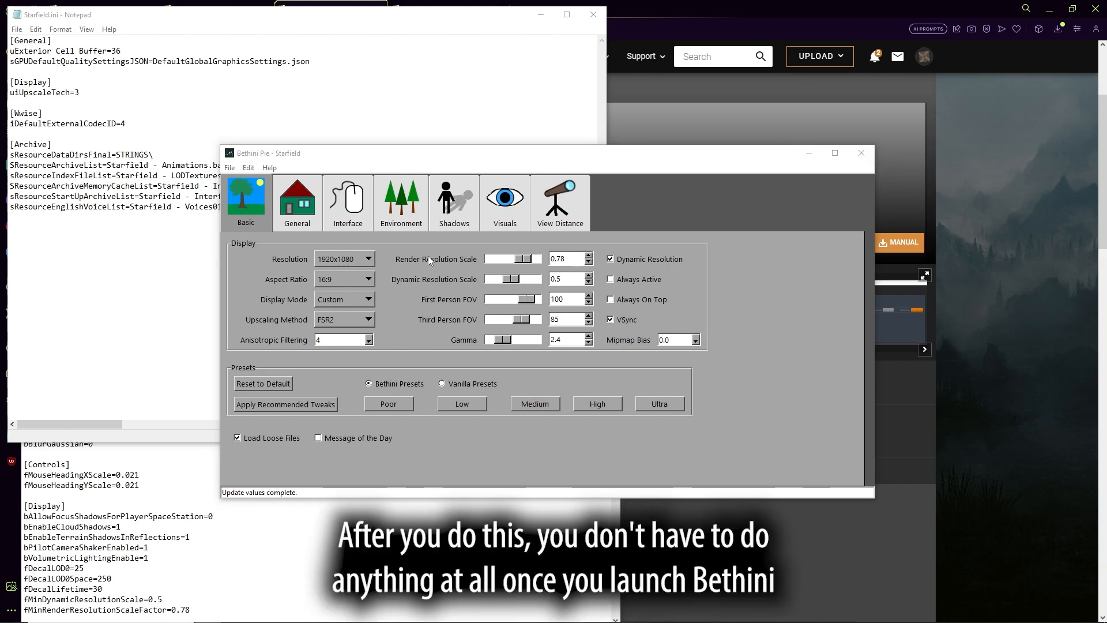
mouse_move(526, 302)
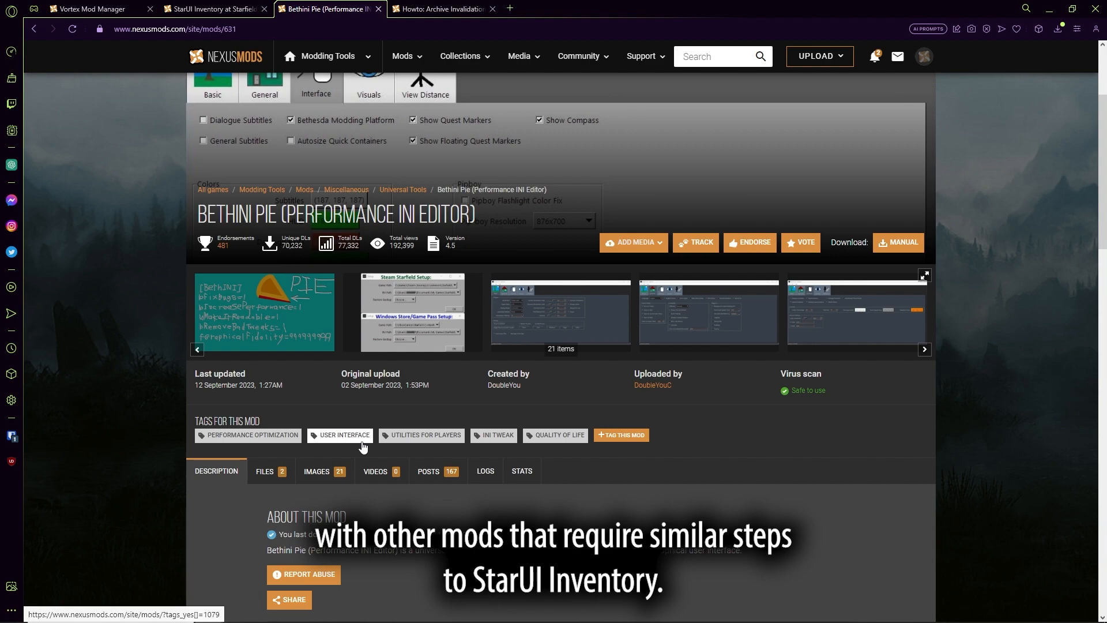
scroll("down", 3)
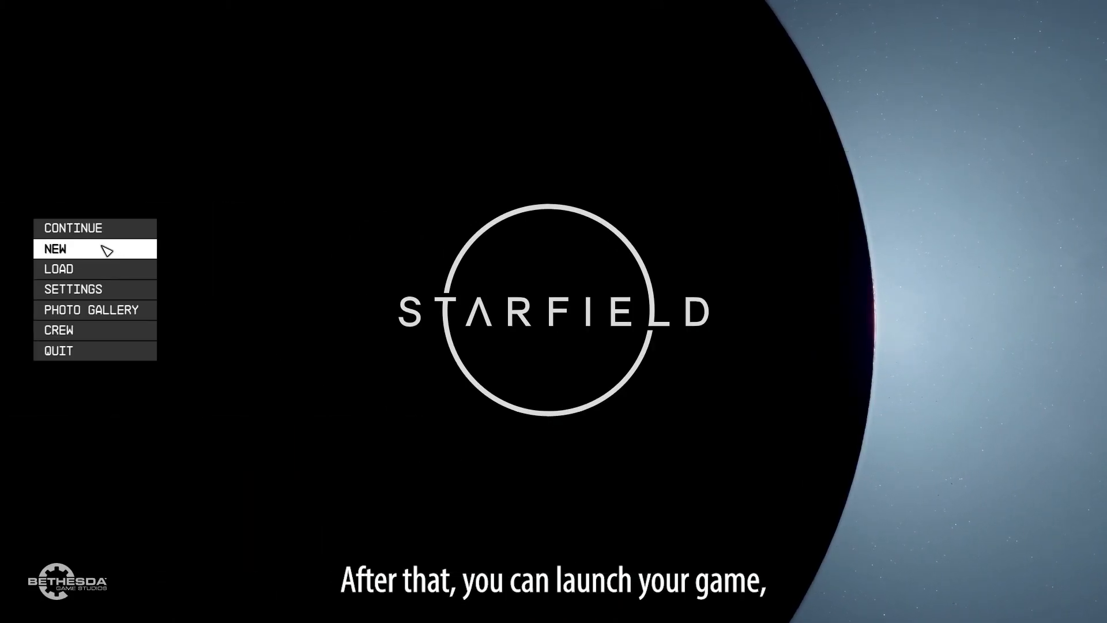
- Continue into the game from Starfield's main menu
left_click(59, 269)
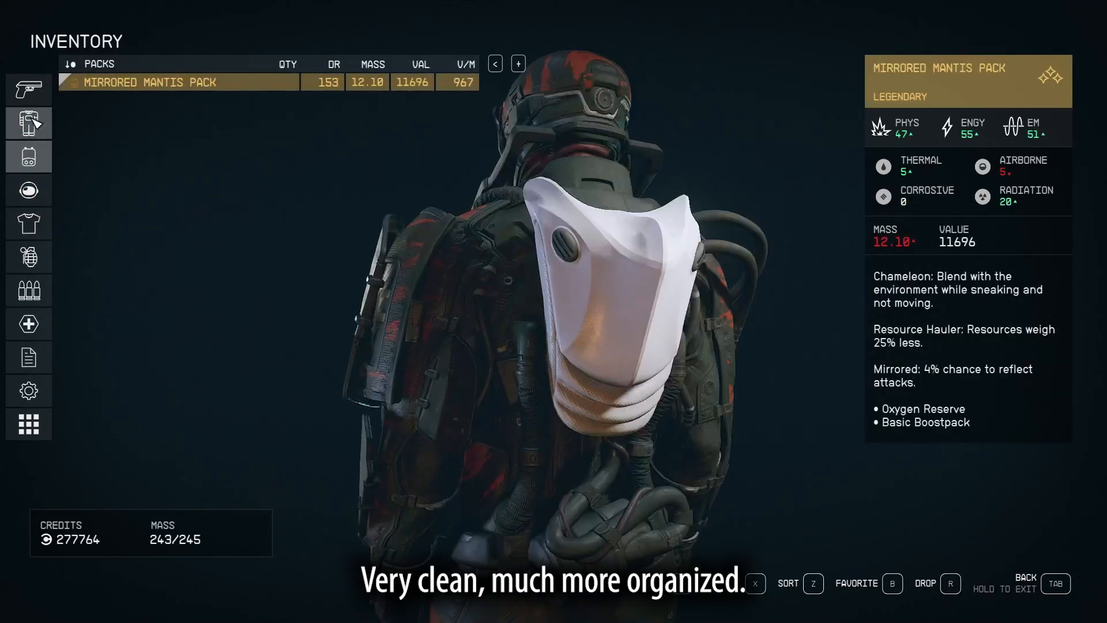
- View the Weapons and Notes categories, previewing Nova Galactic Manual 10 and Gunslinger's Guide 02
left_click(28, 89)
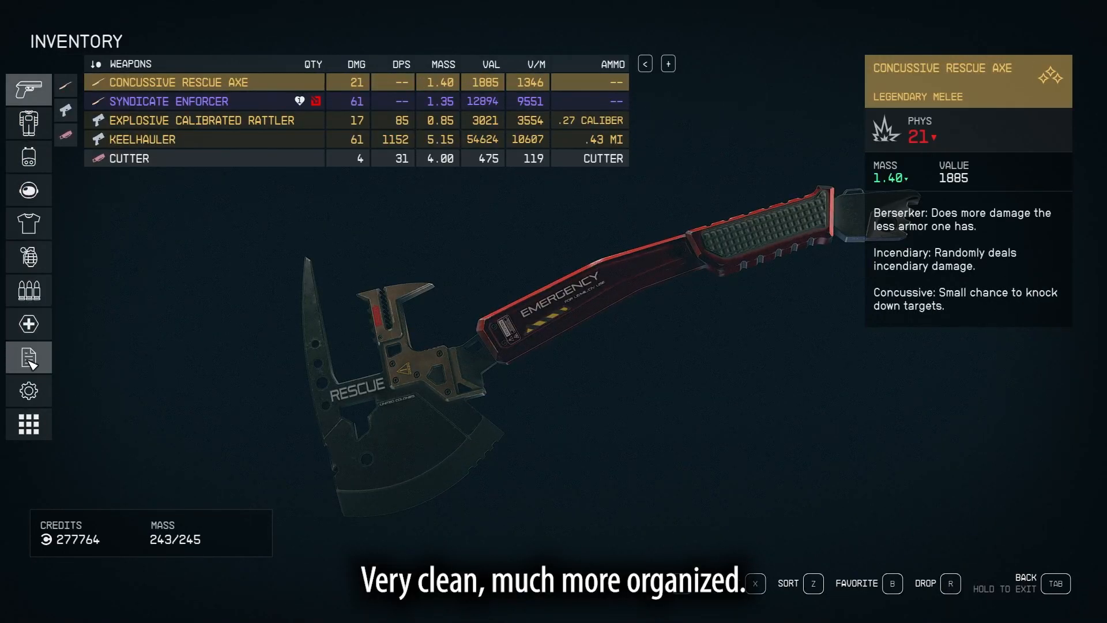
left_click(28, 357)
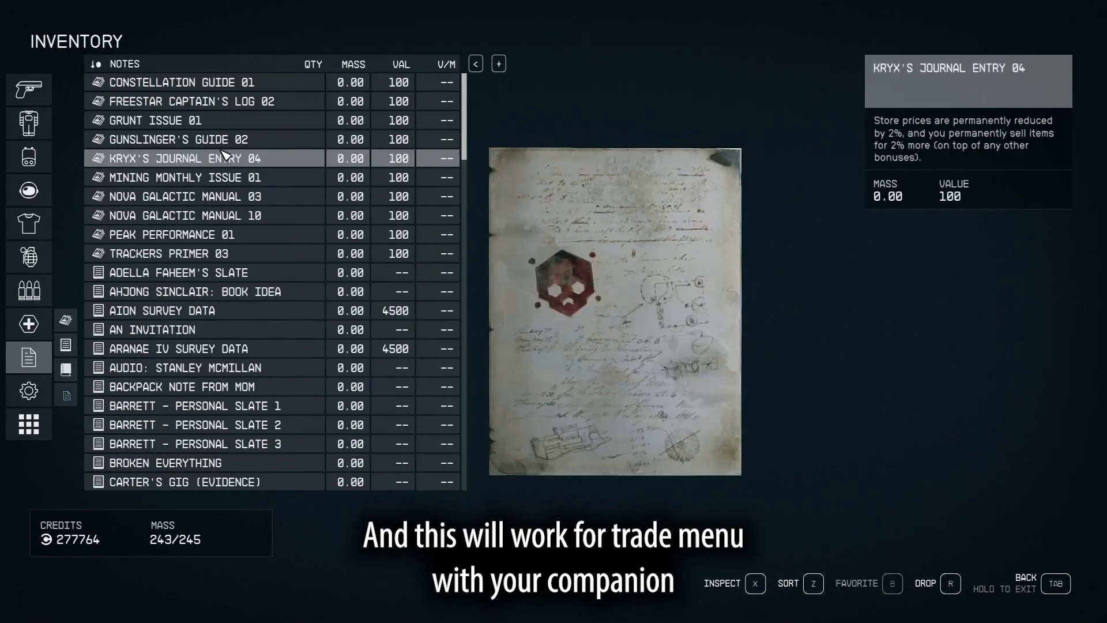
left_click(198, 215)
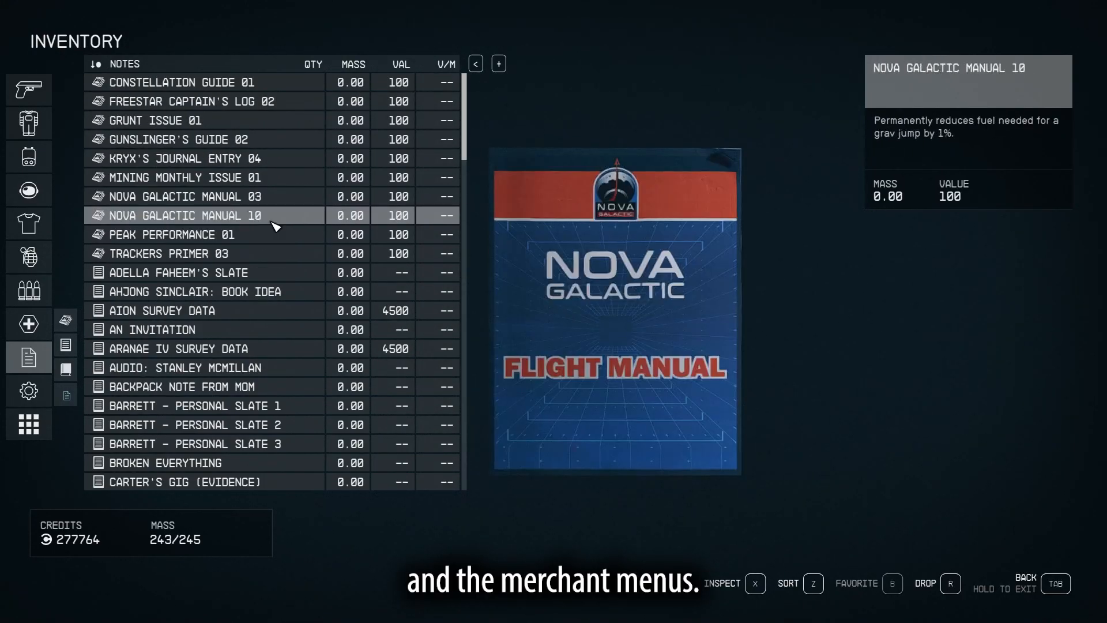
left_click(204, 368)
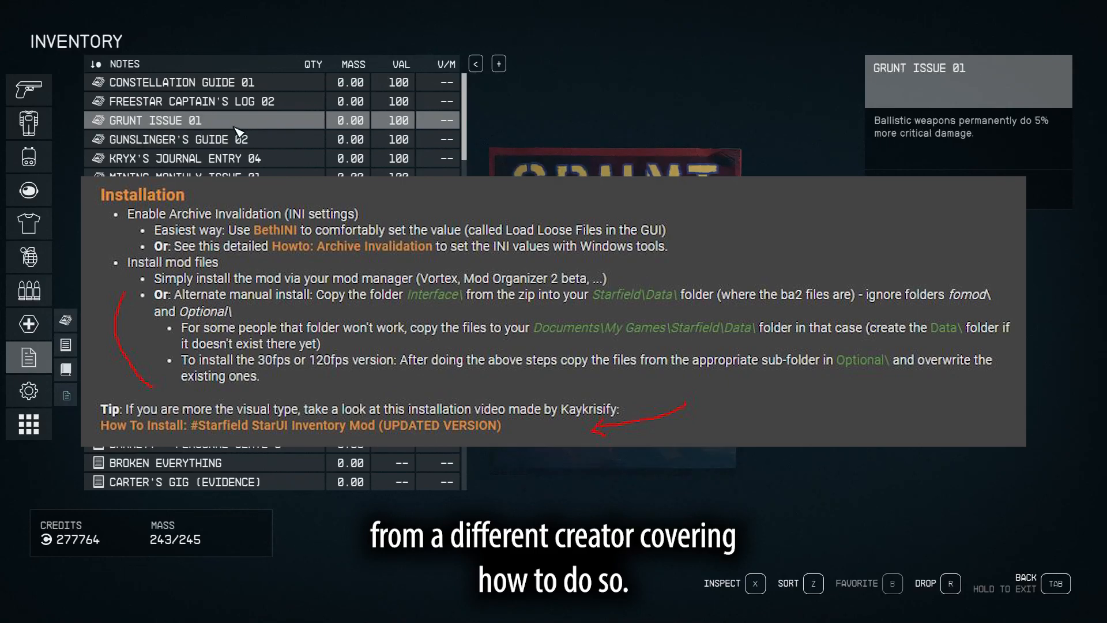
left_click(176, 139)
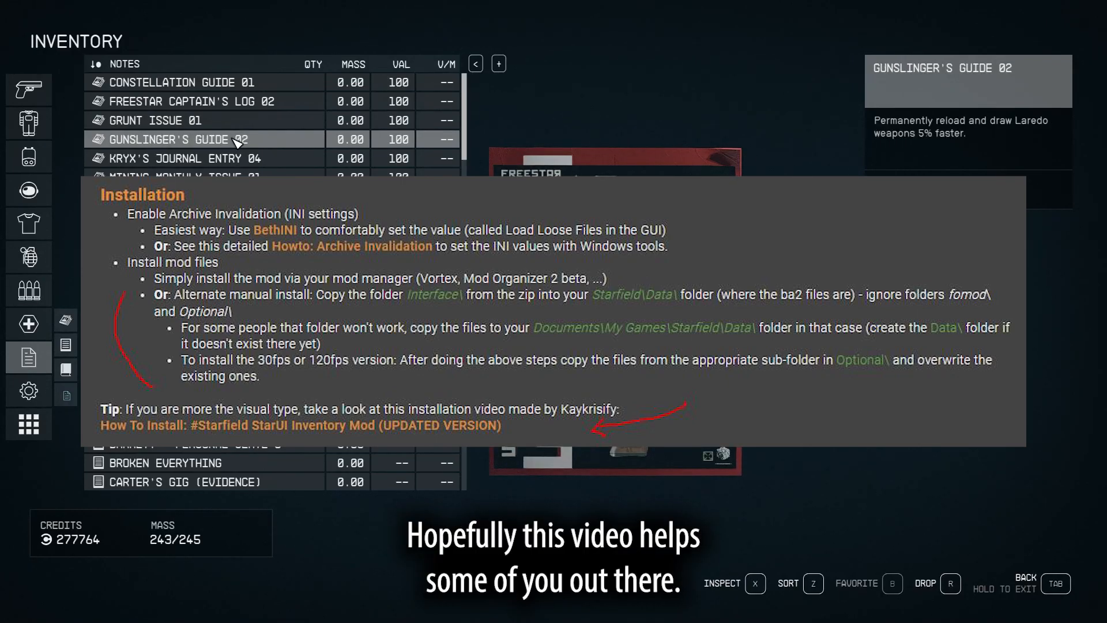